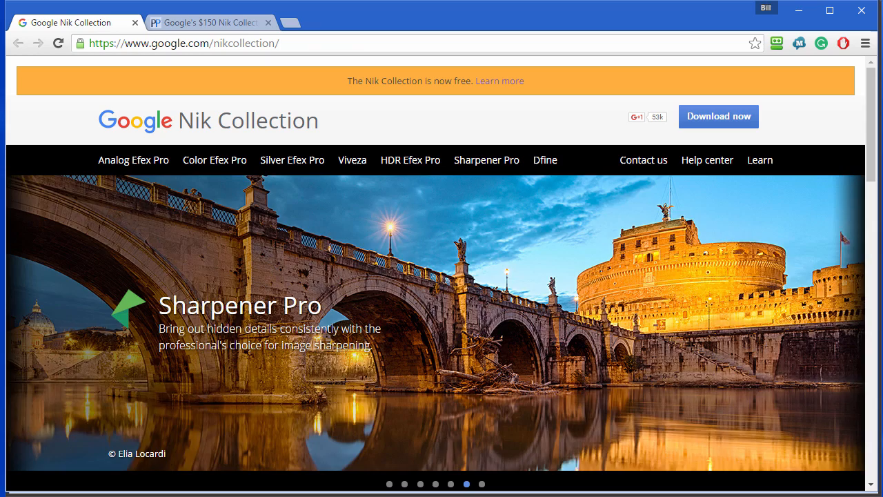
# Launch Dfine 2 from the Nik Collection filter menu on the van photo.
pyautogui.click(482, 483)
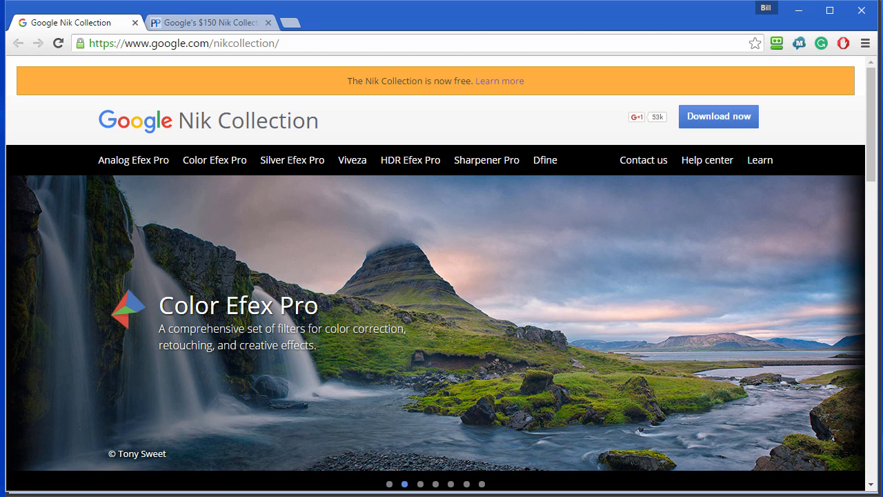
pyautogui.moveTo(759, 476)
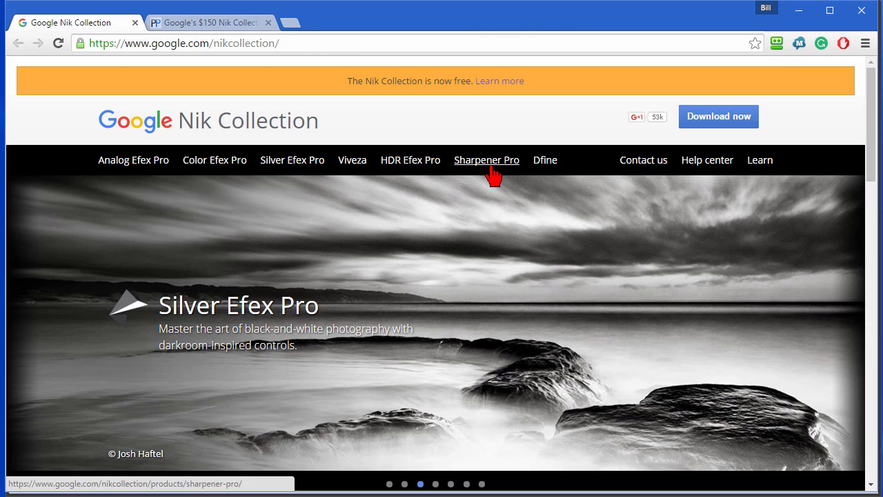
pyautogui.moveTo(469, 207)
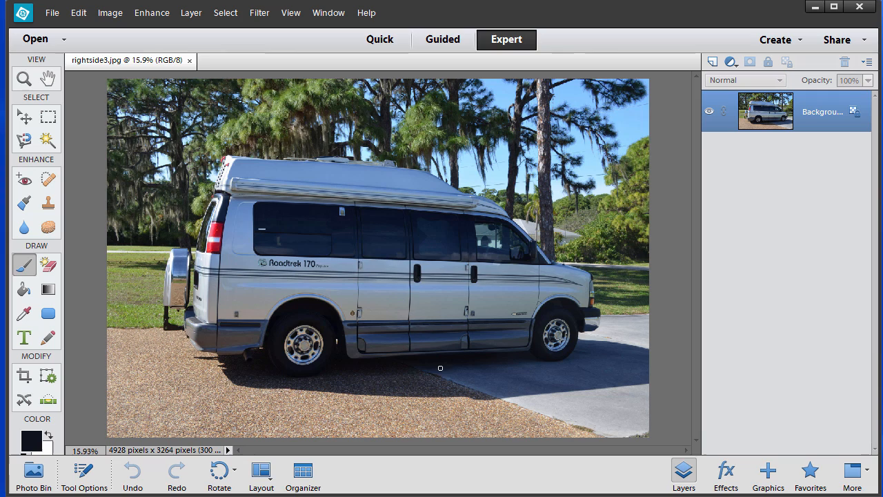
pyautogui.moveTo(356, 383)
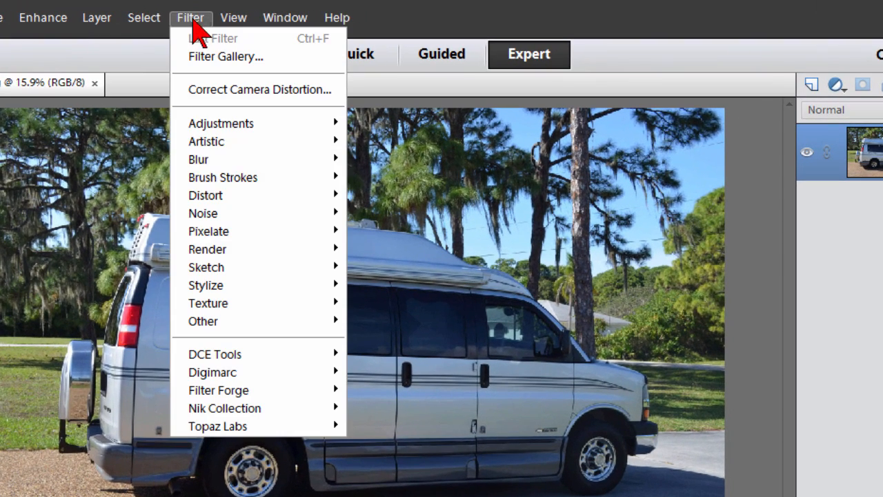
pyautogui.moveTo(223, 409)
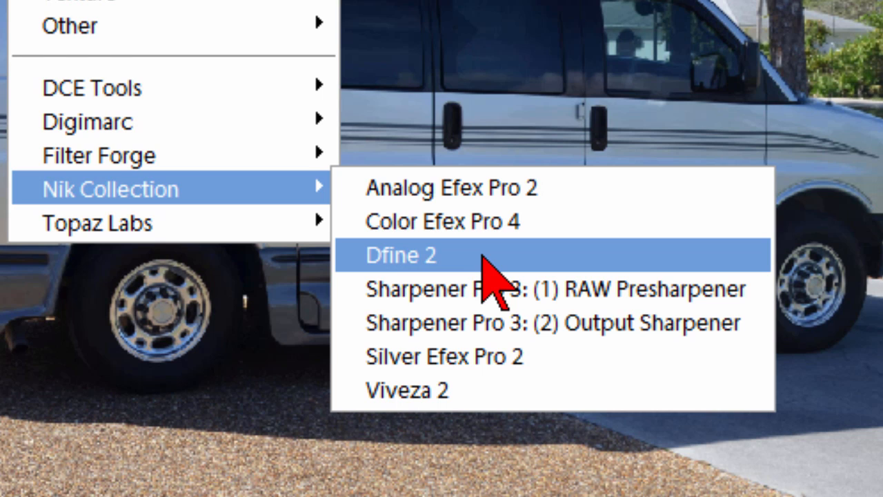
pyautogui.moveTo(414, 283)
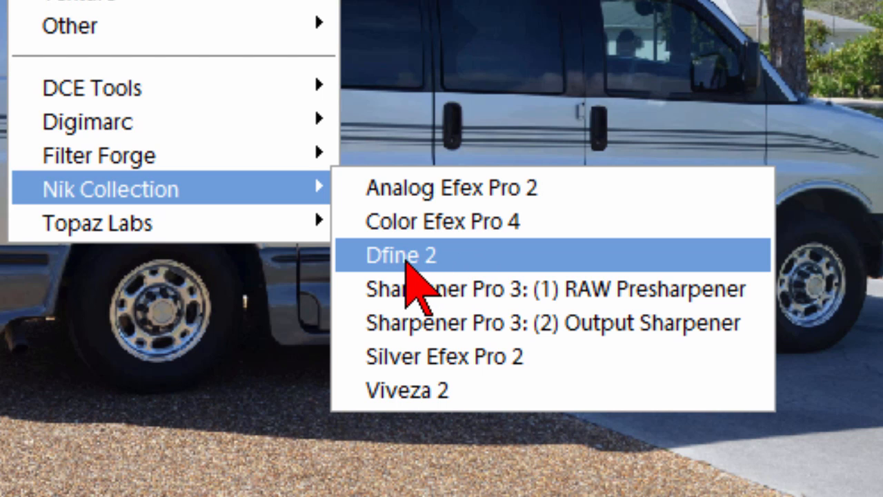
pyautogui.click(401, 254)
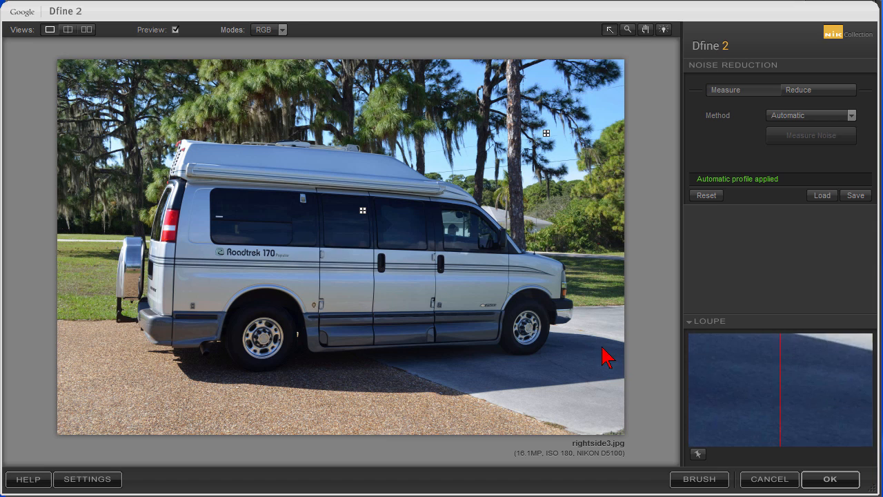
pyautogui.moveTo(593, 232)
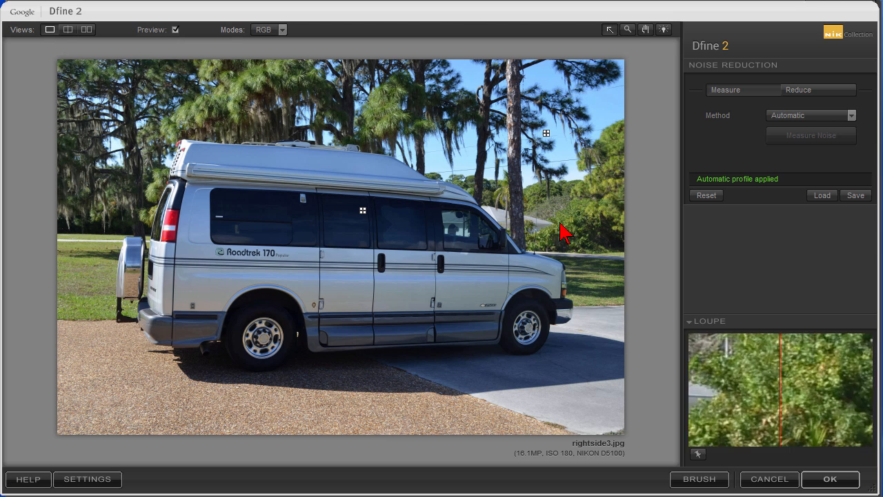
pyautogui.moveTo(486, 214)
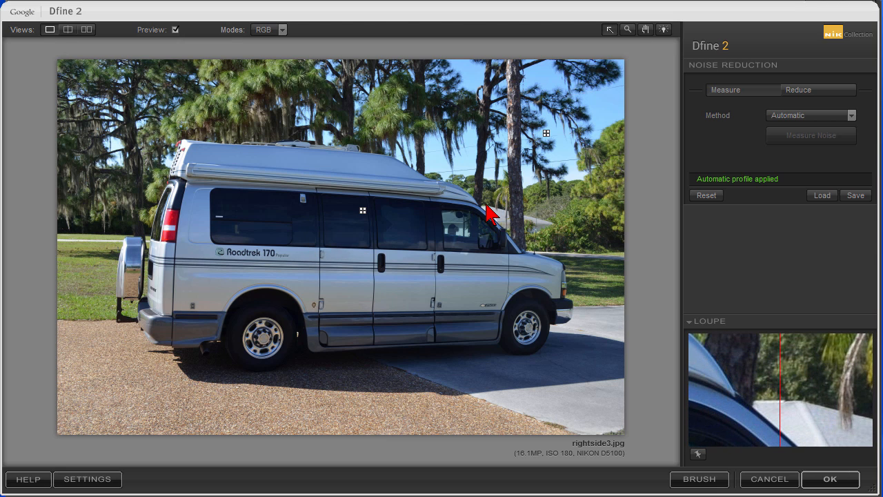
pyautogui.moveTo(290, 117)
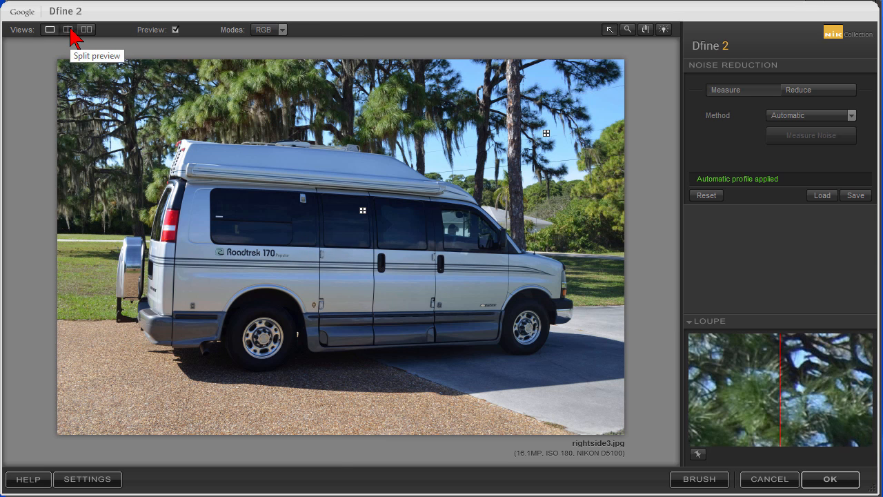
# Compare original and noise-reduced versions in split preview, then cancel Dfine 2.
pyautogui.click(85, 29)
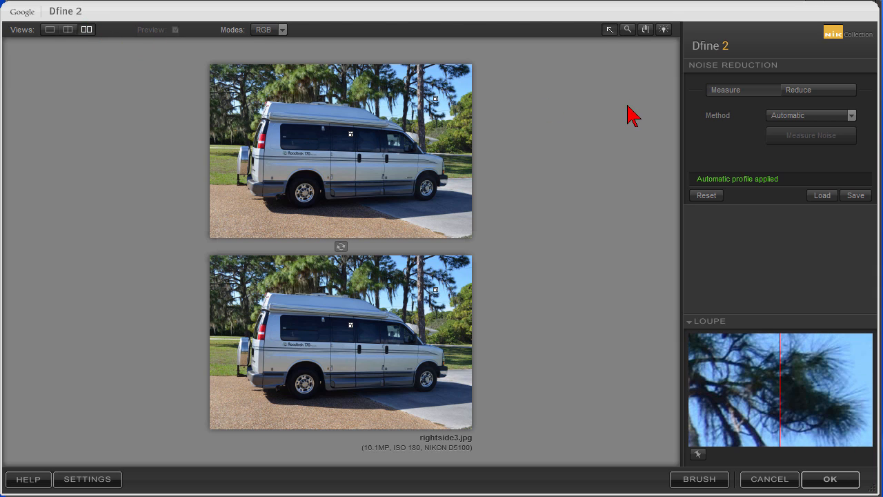
pyautogui.moveTo(773, 378)
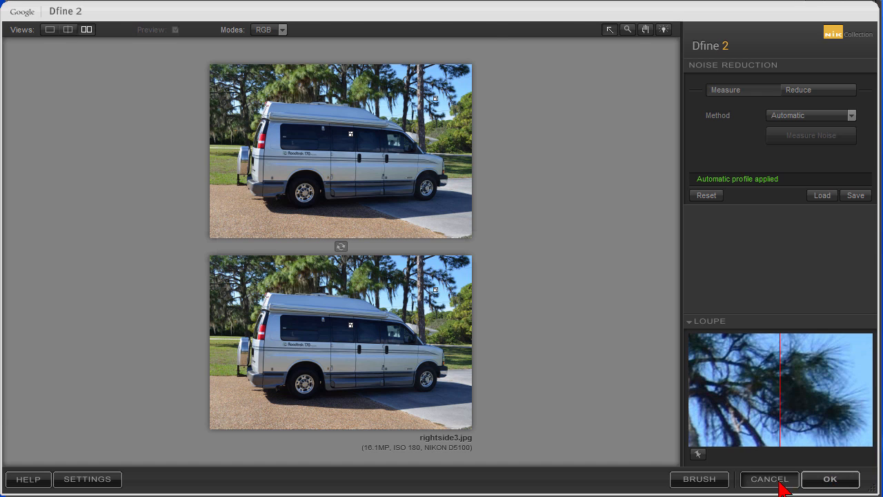
pyautogui.click(831, 479)
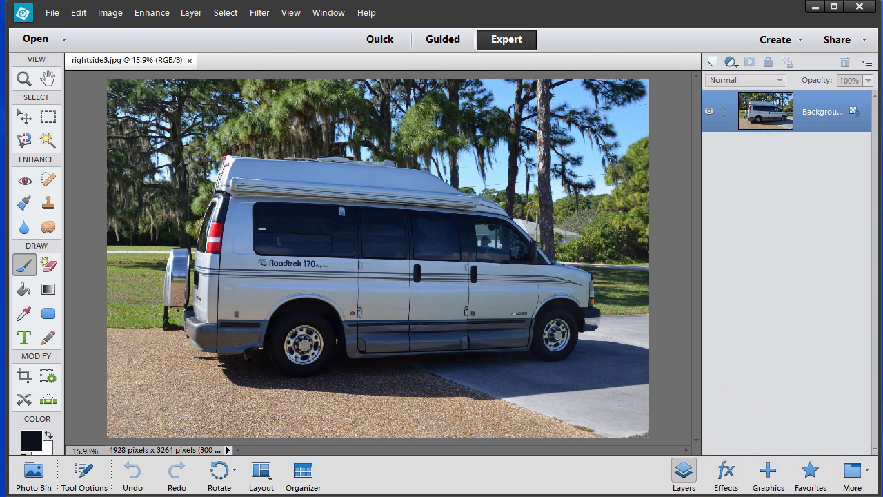
# Launch Color Efex Pro 4 from the Nik Collection filter menu on the van photo.
pyautogui.click(260, 13)
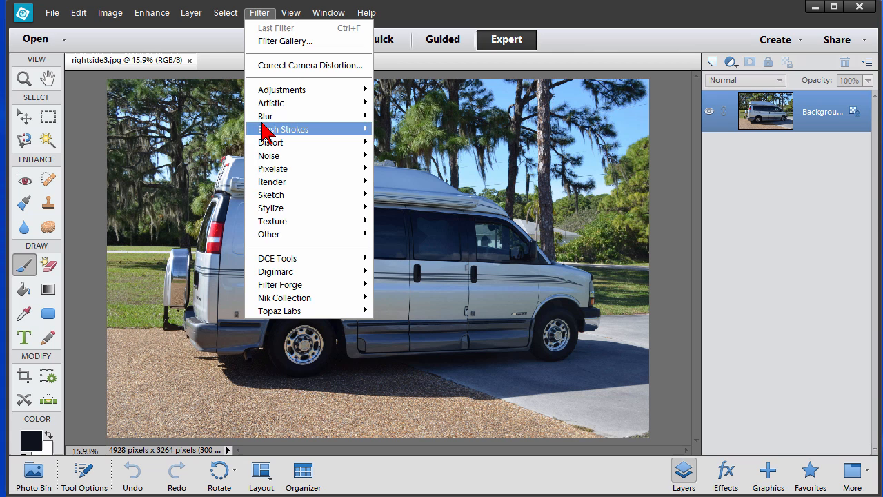
pyautogui.moveTo(284, 298)
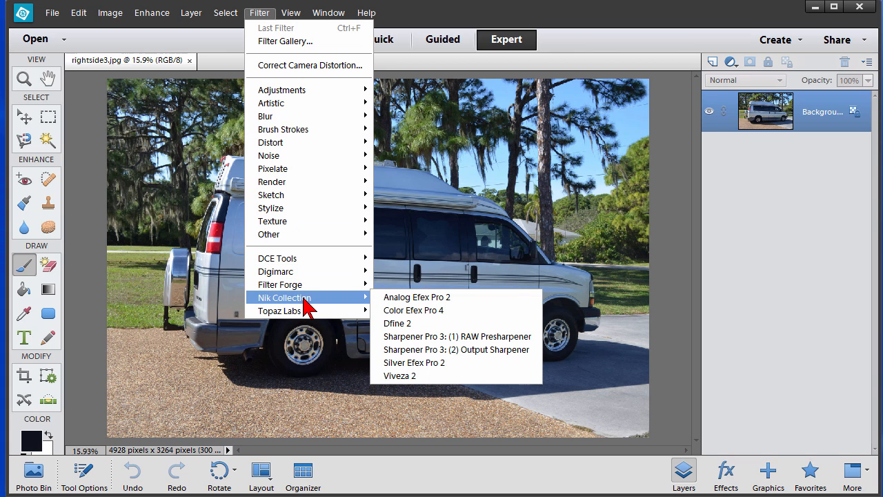
pyautogui.moveTo(438, 317)
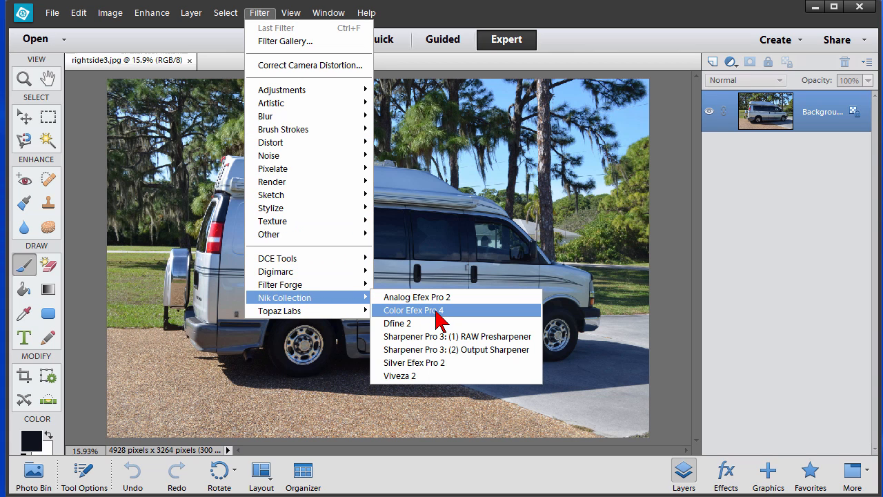
pyautogui.click(414, 309)
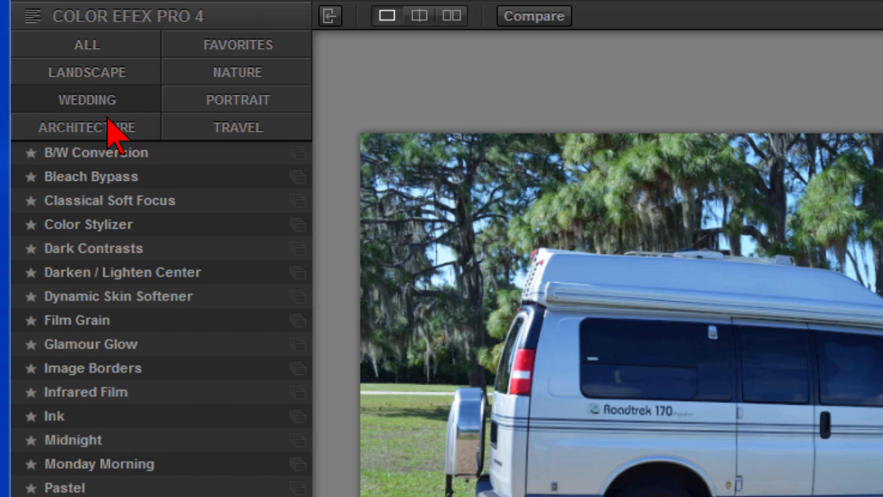
# Browse the Portrait and Travel categories and preview Image Borders and Sunlight filters.
pyautogui.click(237, 99)
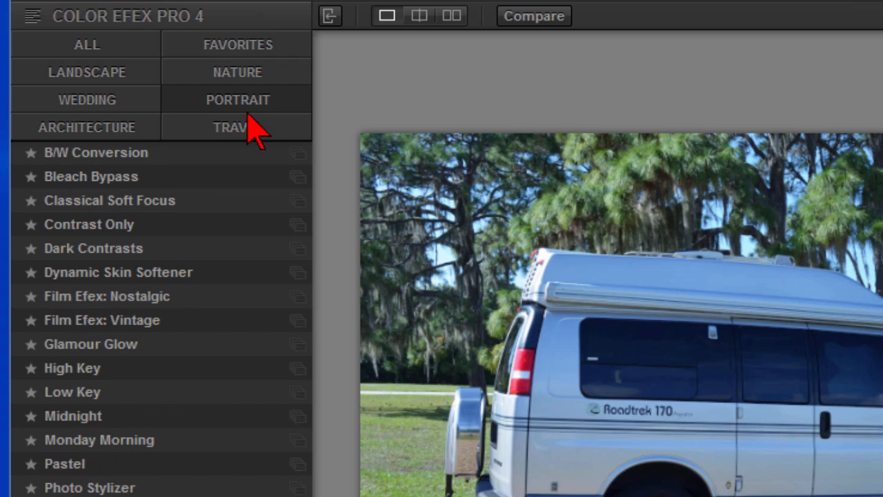
pyautogui.click(237, 127)
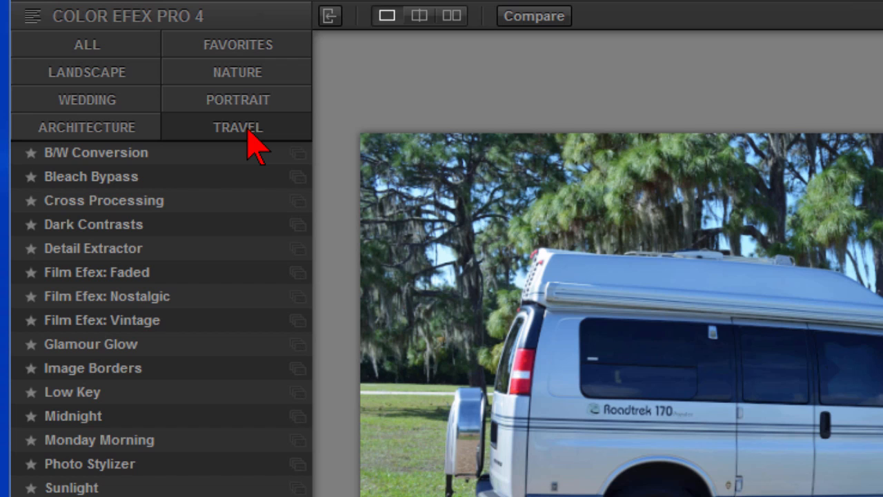
pyautogui.click(94, 224)
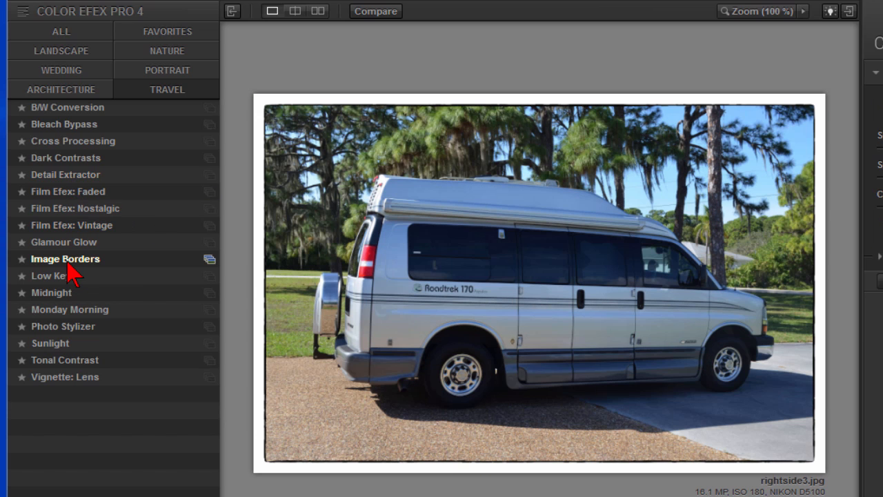
pyautogui.click(65, 260)
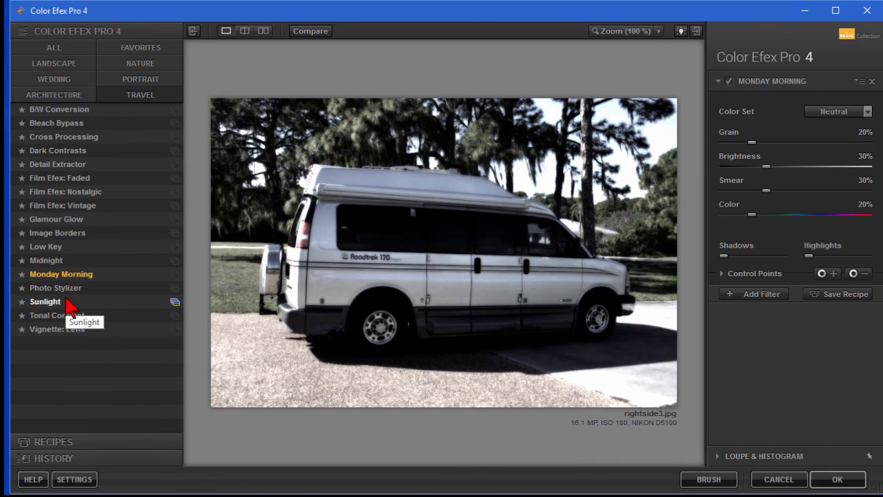
# Preview the Portrait category's Dynamic Skin Softener filter, then cancel without applying.
pyautogui.click(44, 301)
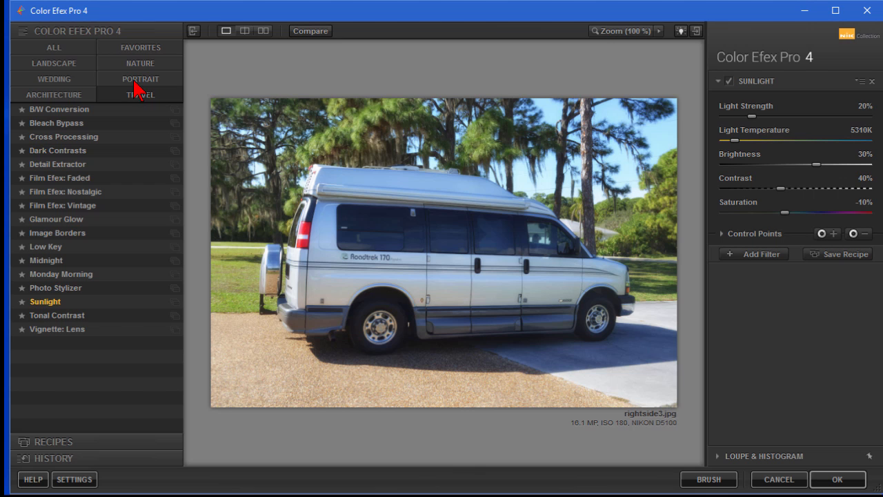
pyautogui.click(140, 77)
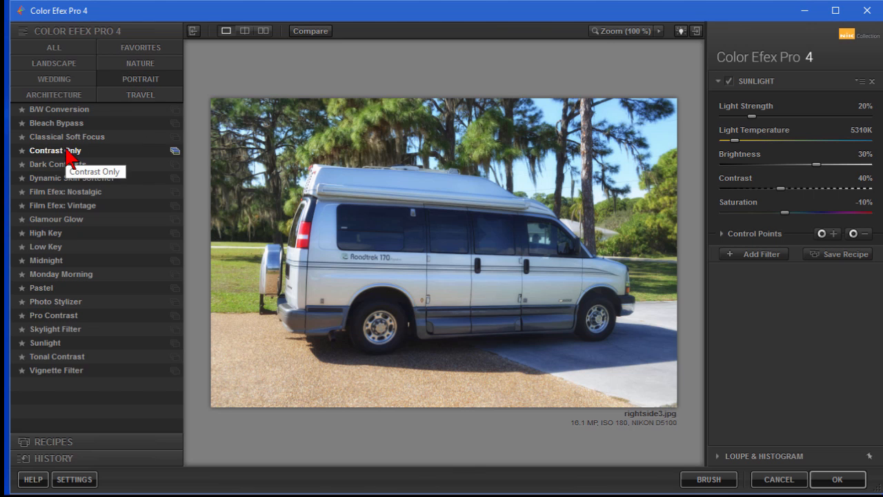
pyautogui.click(72, 177)
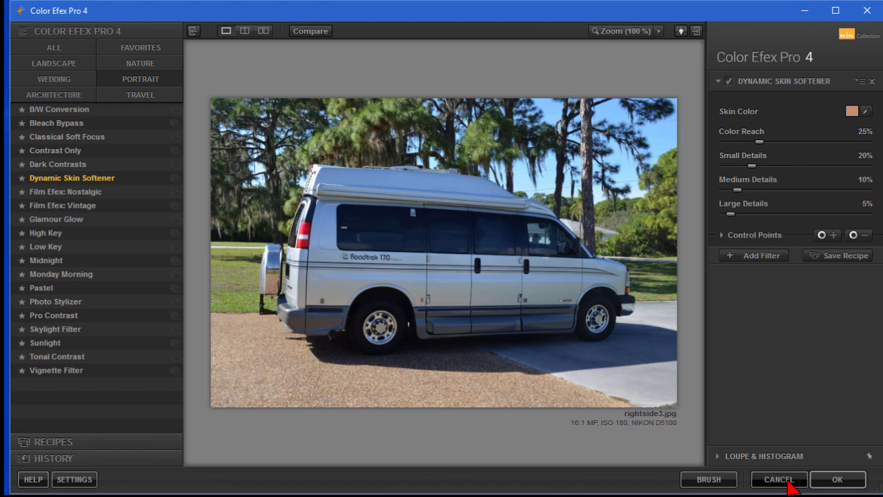
pyautogui.click(778, 479)
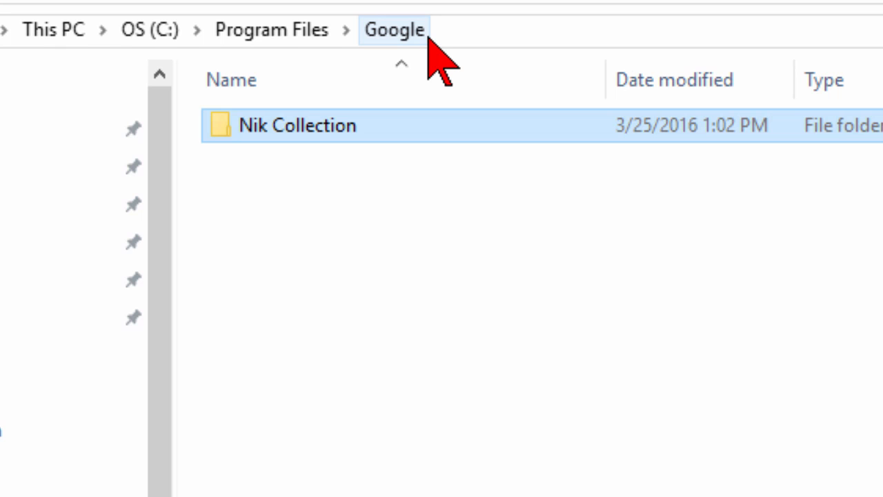
pyautogui.moveTo(255, 76)
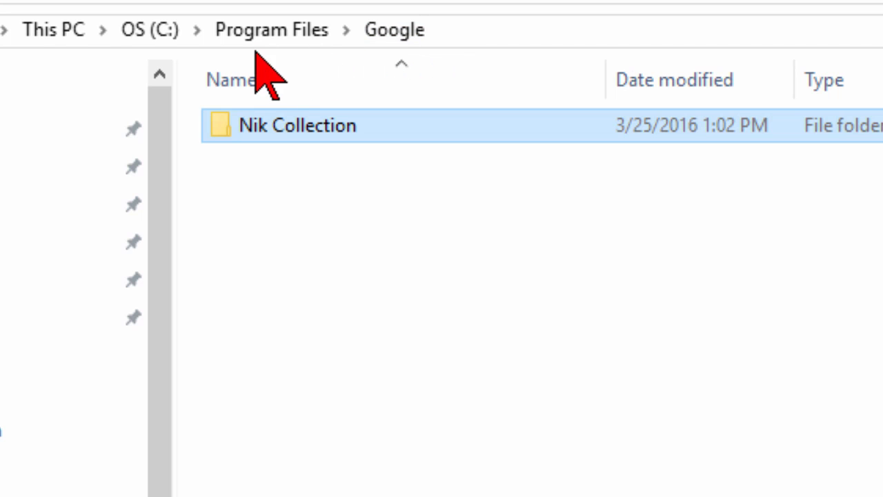
pyautogui.moveTo(397, 69)
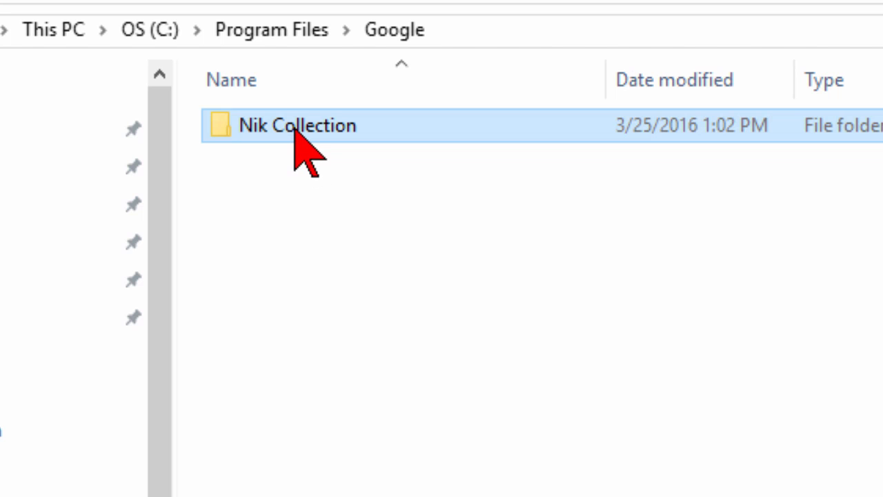
# Browse into Nik Collection\HDR Efex Pro 2 and launch HDR Efex Pro 2.exe standalone.
pyautogui.doubleClick(298, 124)
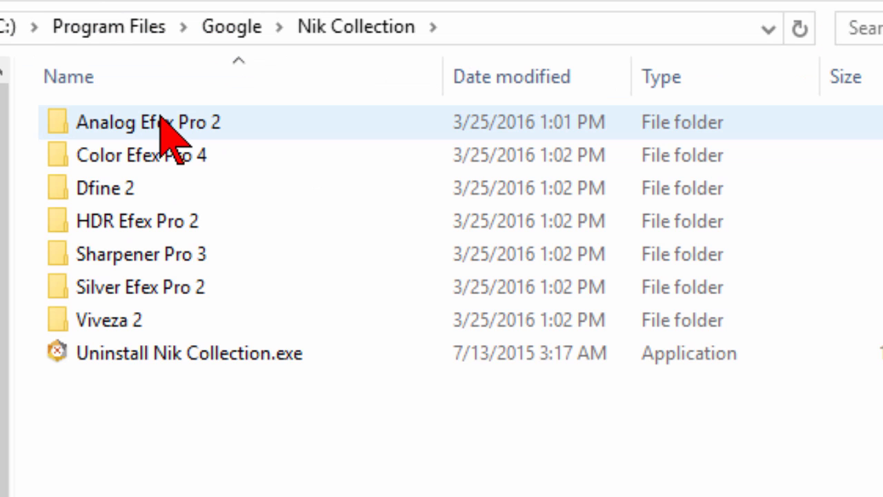
pyautogui.click(140, 155)
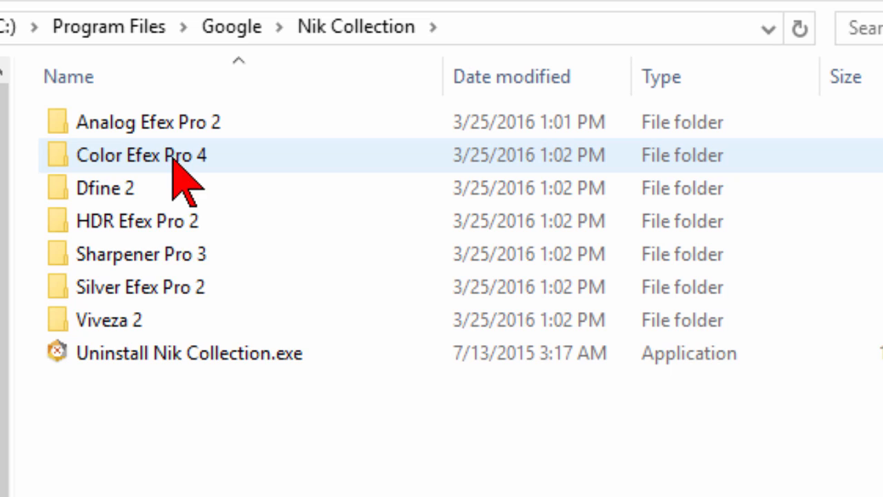
pyautogui.click(140, 287)
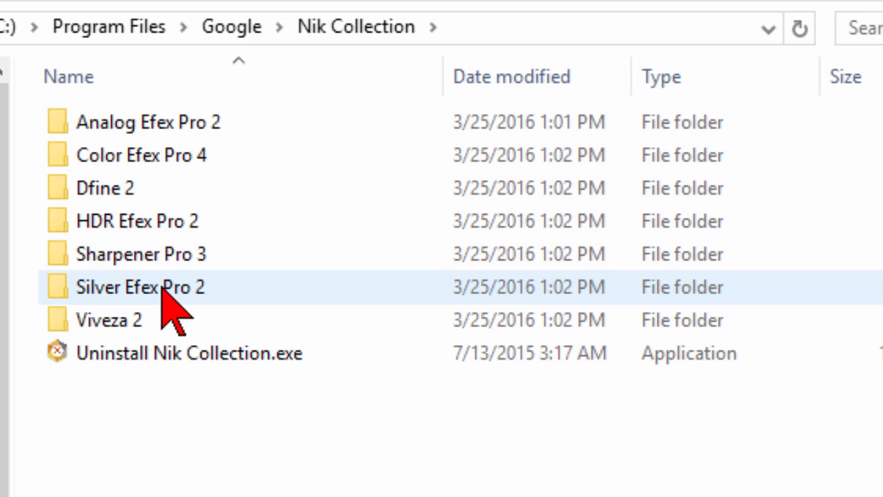
pyautogui.moveTo(111, 320)
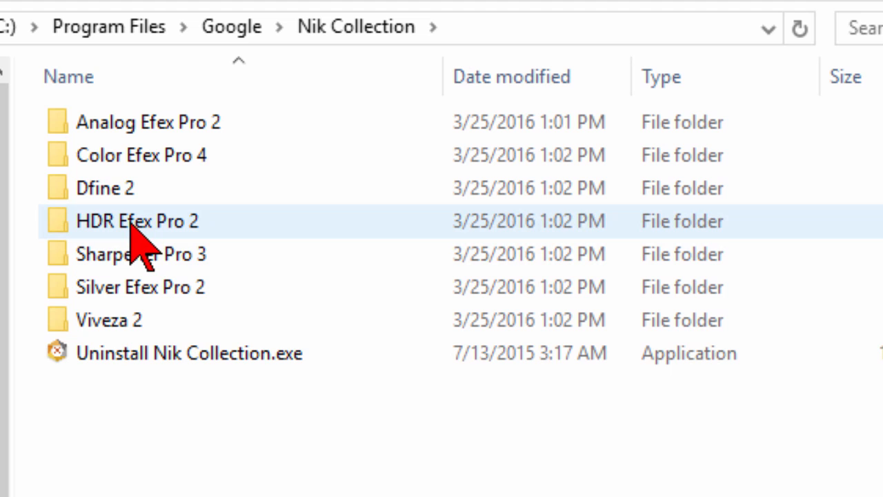
pyautogui.doubleClick(135, 221)
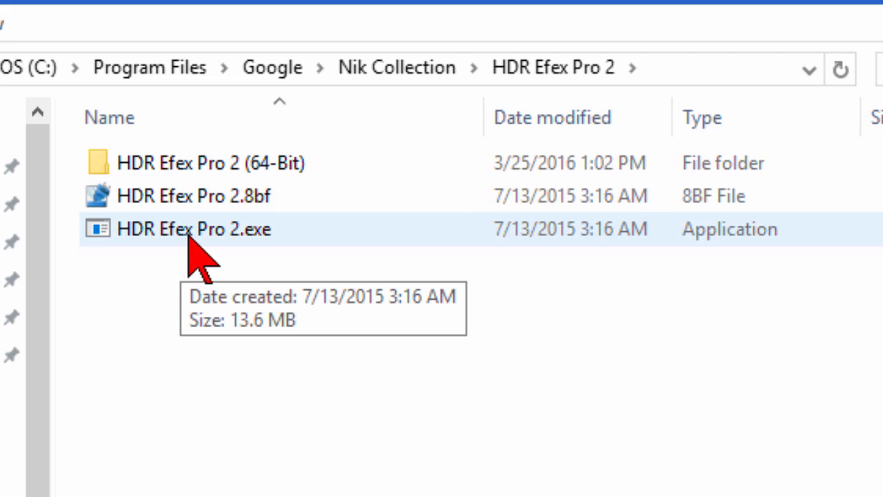
pyautogui.moveTo(249, 265)
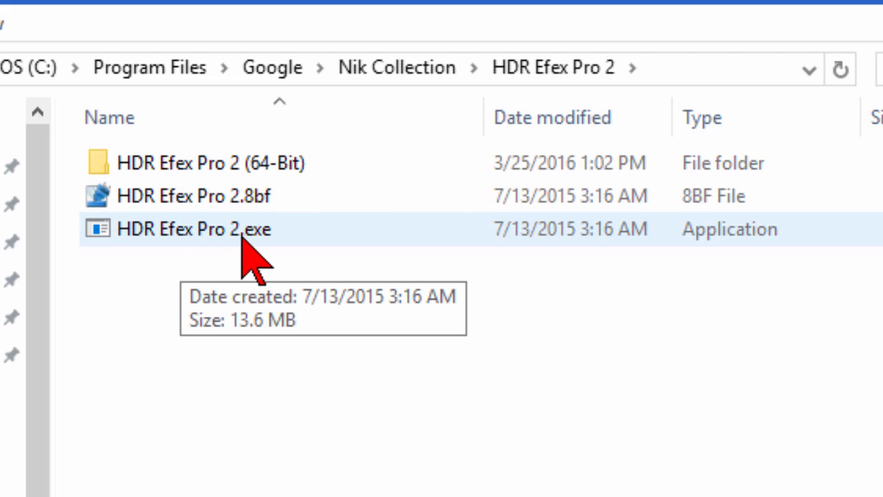
pyautogui.doubleClick(196, 229)
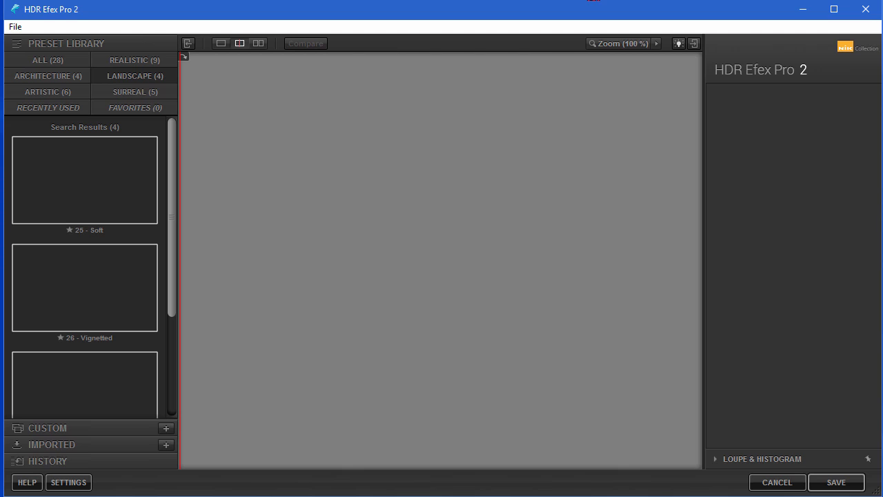
# Load IMG_0003.JPG, the tower photo, via File > Open Images.
pyautogui.click(14, 26)
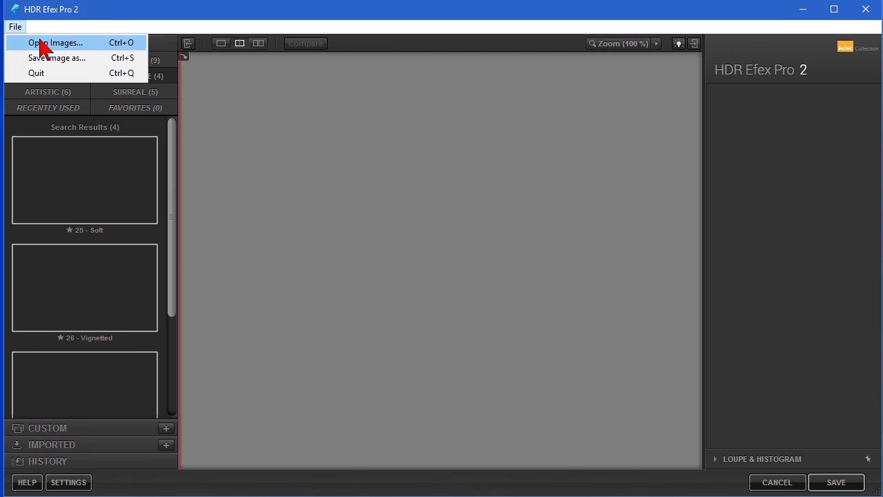
pyautogui.click(55, 43)
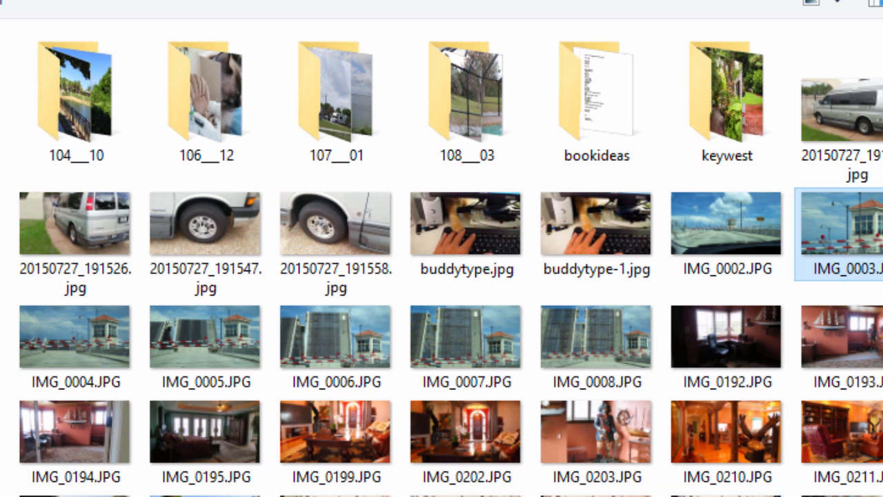
pyautogui.doubleClick(839, 224)
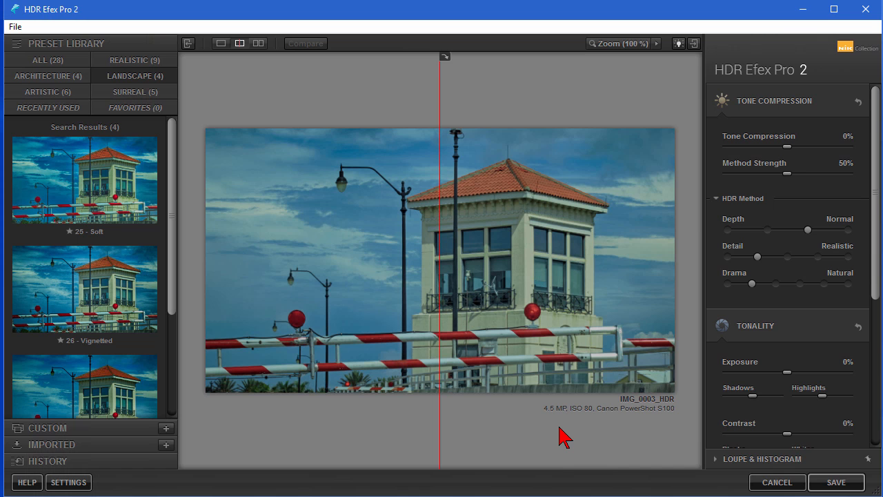
pyautogui.moveTo(165, 207)
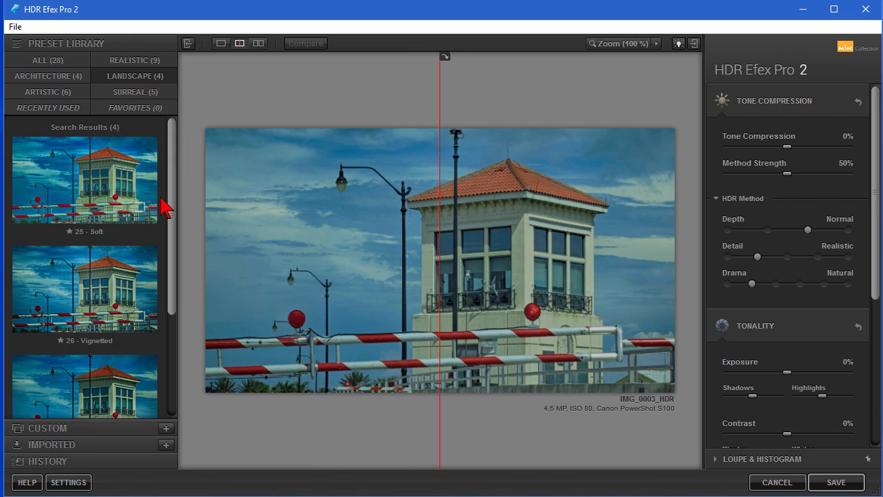
pyautogui.moveTo(66, 72)
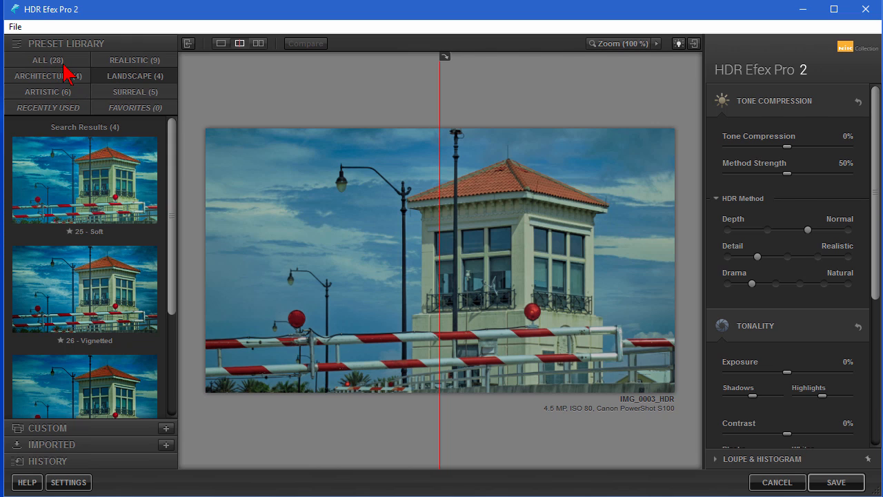
# Try the Soft and Vignetted landscape presets and toggle the stacked before/after comparison.
pyautogui.click(84, 180)
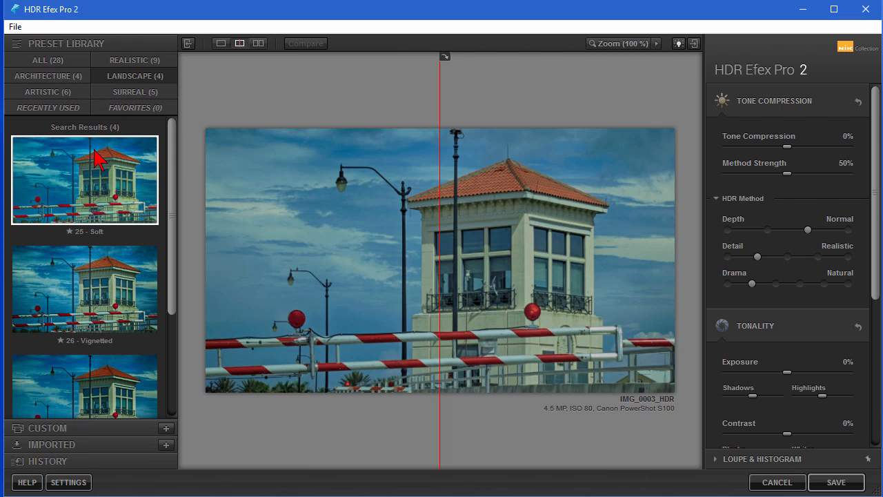
pyautogui.click(85, 180)
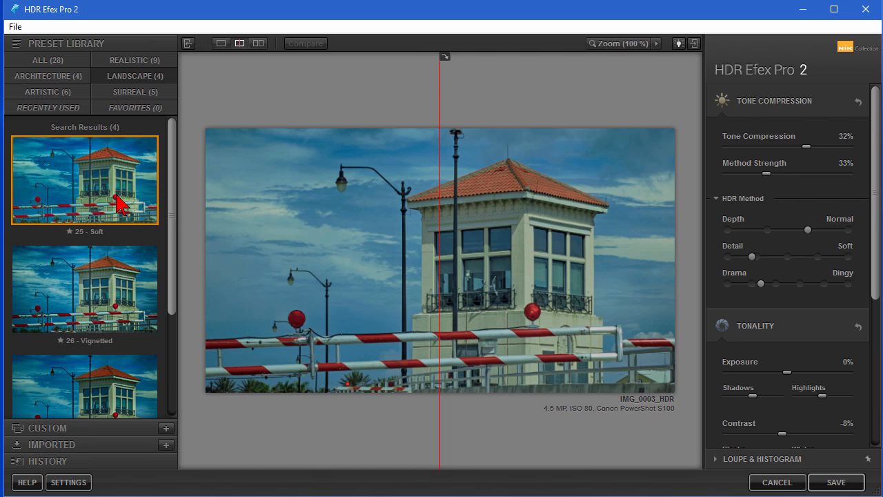
pyautogui.click(84, 289)
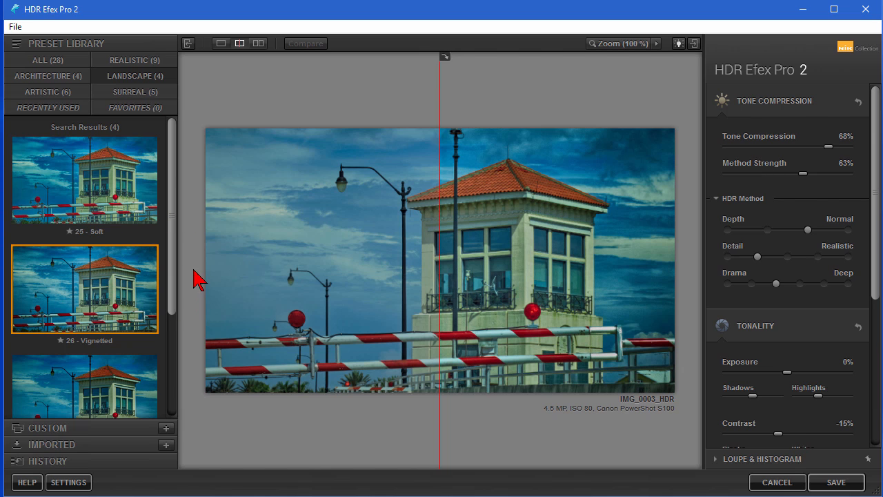
pyautogui.click(258, 43)
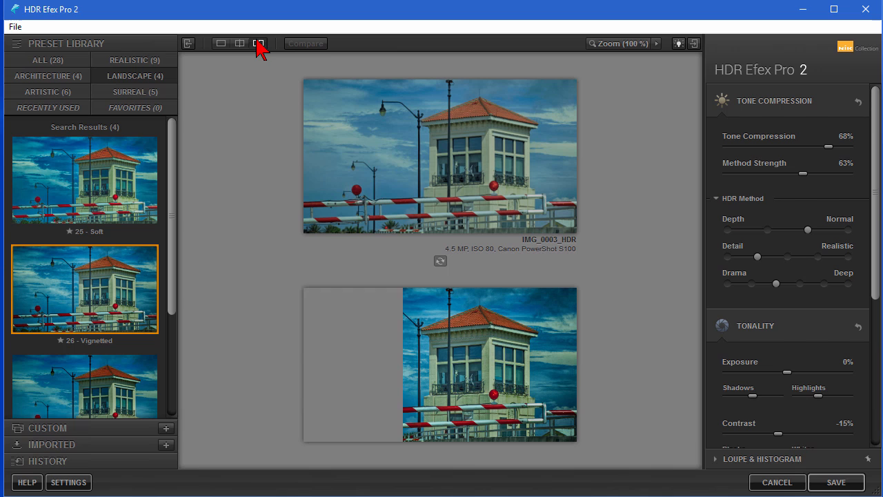
pyautogui.click(258, 42)
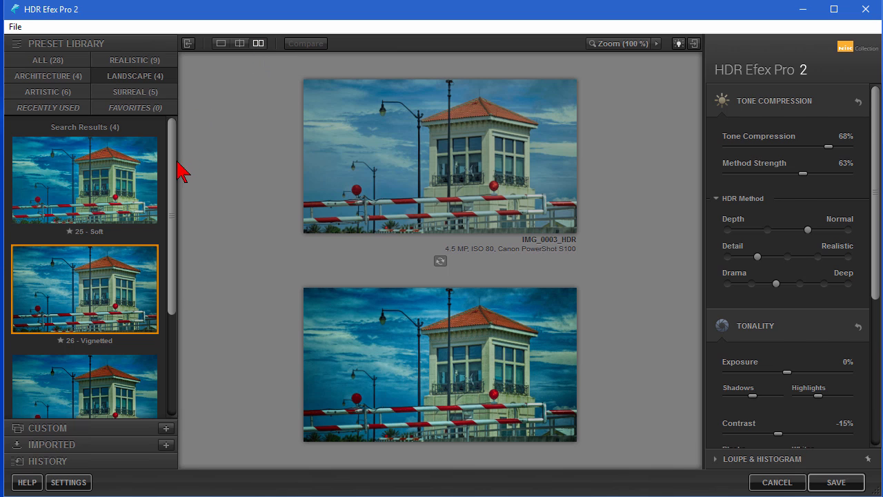
# Try Graduated 2, keep the Architecture Indoor 2 preset, and switch to single large preview.
pyautogui.scroll(-3)
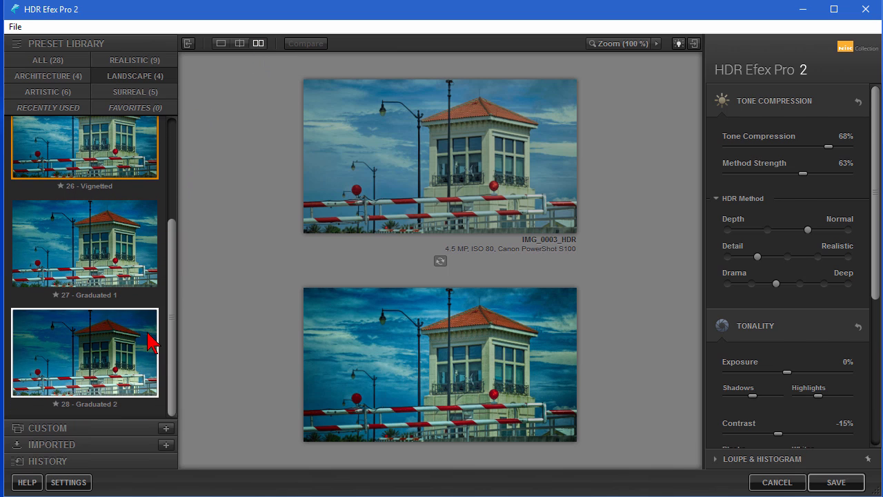
pyautogui.click(84, 242)
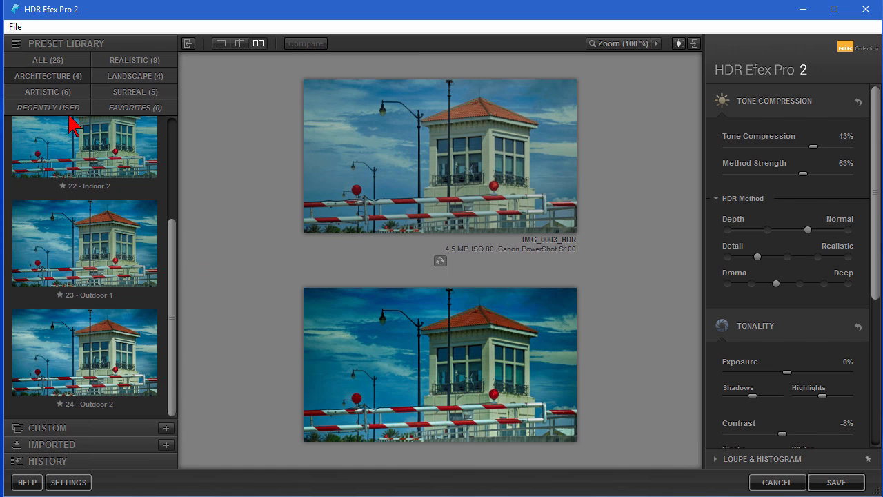
pyautogui.click(84, 159)
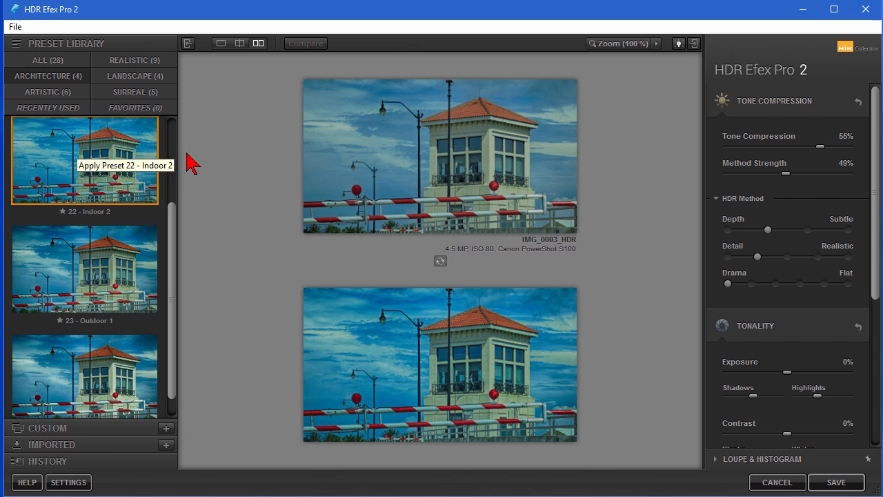
pyautogui.click(220, 43)
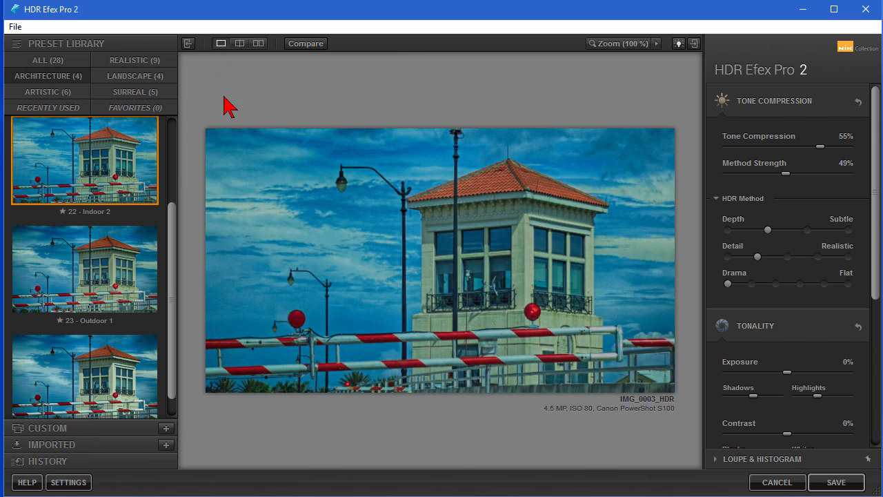
pyautogui.moveTo(135, 102)
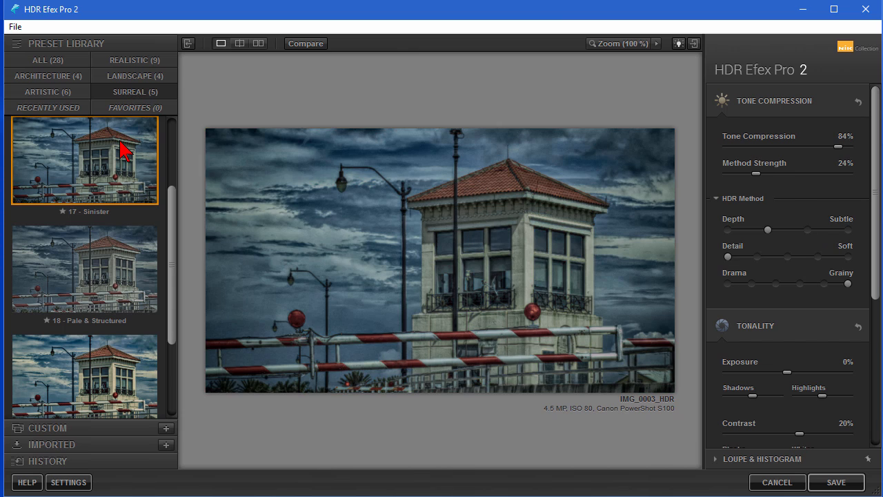
# Try the Surreal Pale & Structured preset, then leave Granny's Attic applied.
pyautogui.click(84, 268)
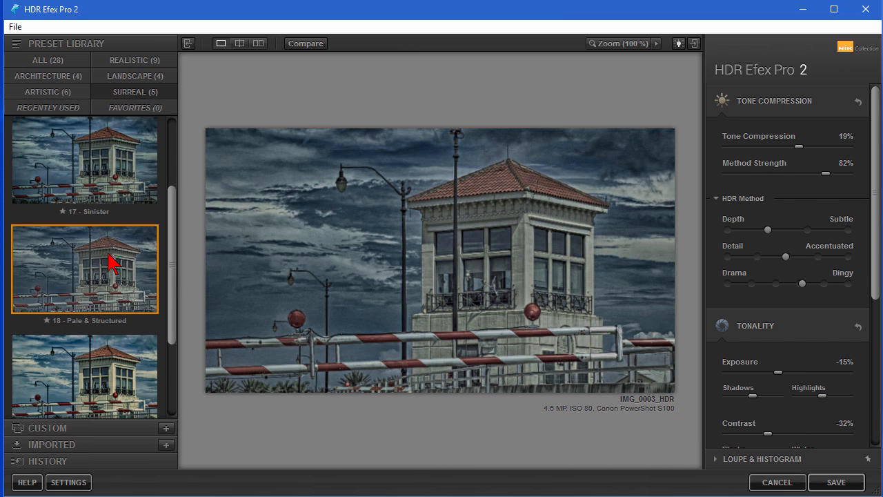
pyautogui.click(84, 245)
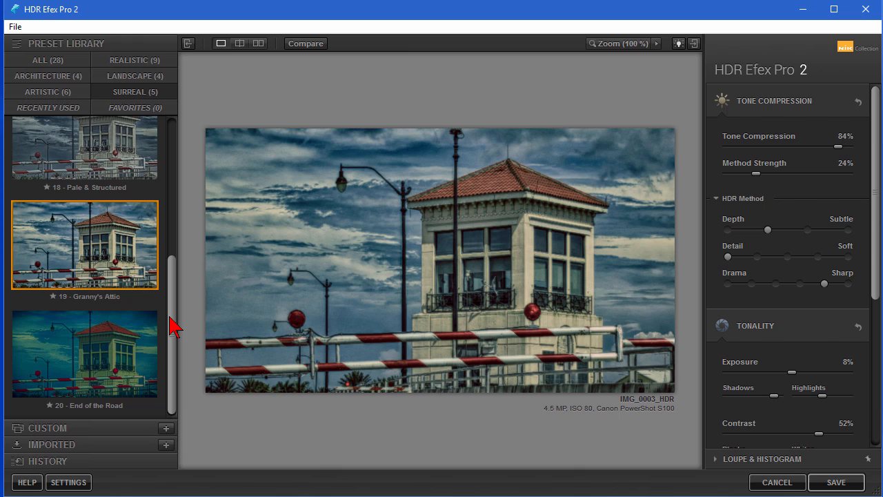
pyautogui.moveTo(784, 141)
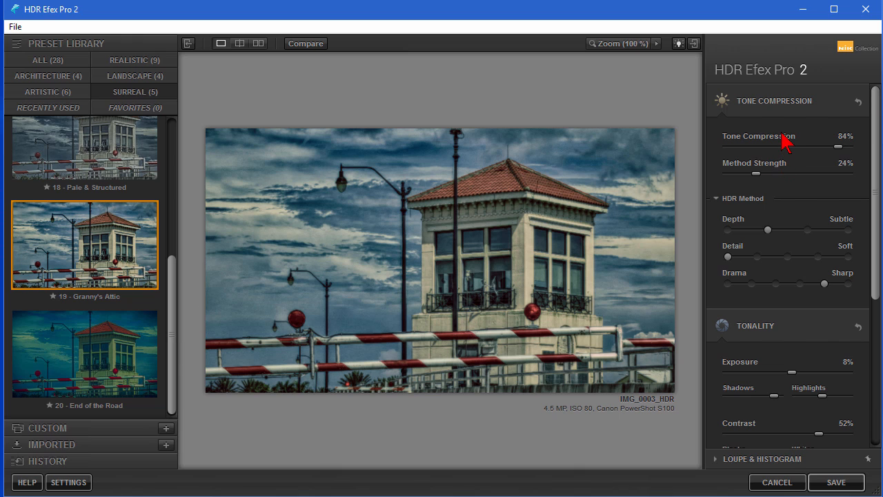
pyautogui.moveTo(773, 212)
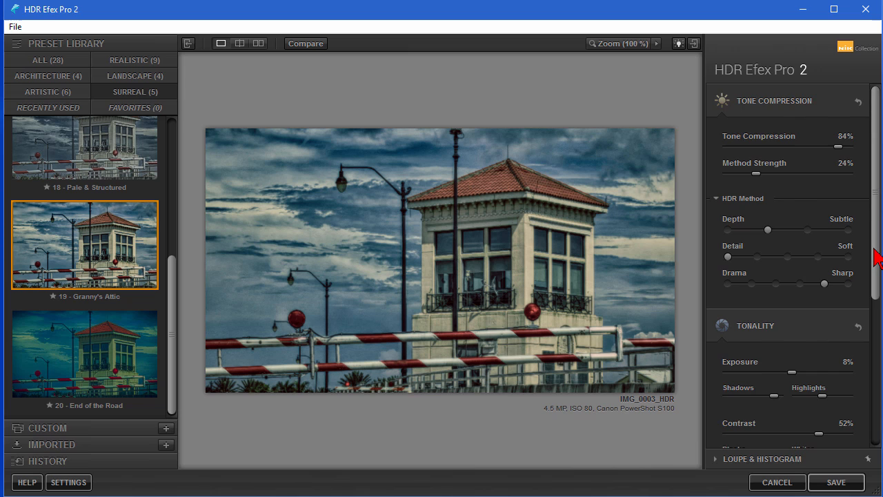
# Filter to Realistic presets and try 01 Default, 02 Balanced, ending on 03 Deep 1.
pyautogui.scroll(-3)
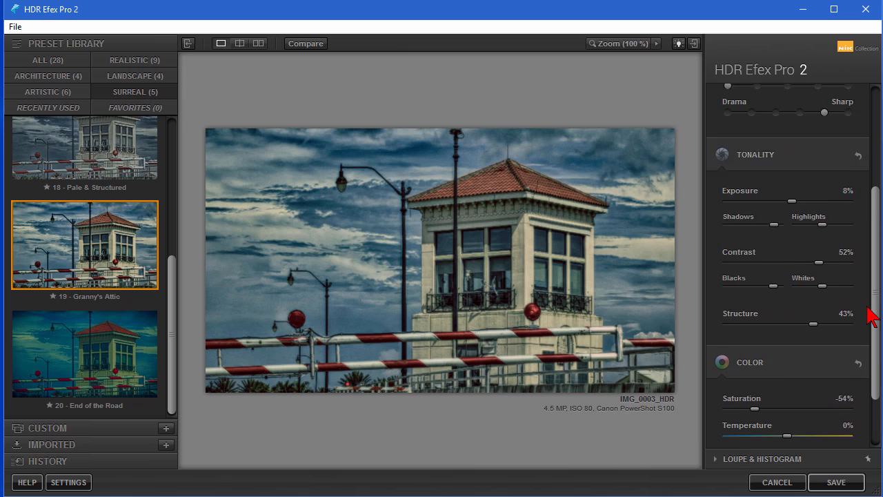
pyautogui.click(132, 61)
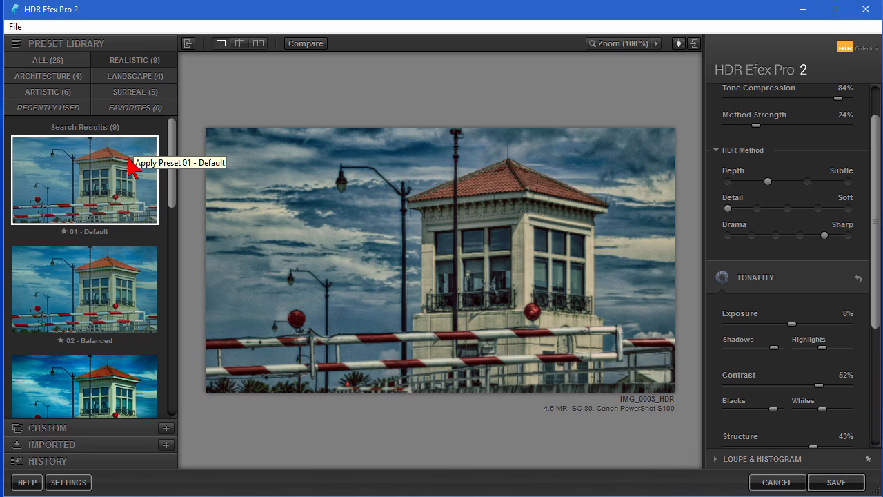
pyautogui.click(84, 180)
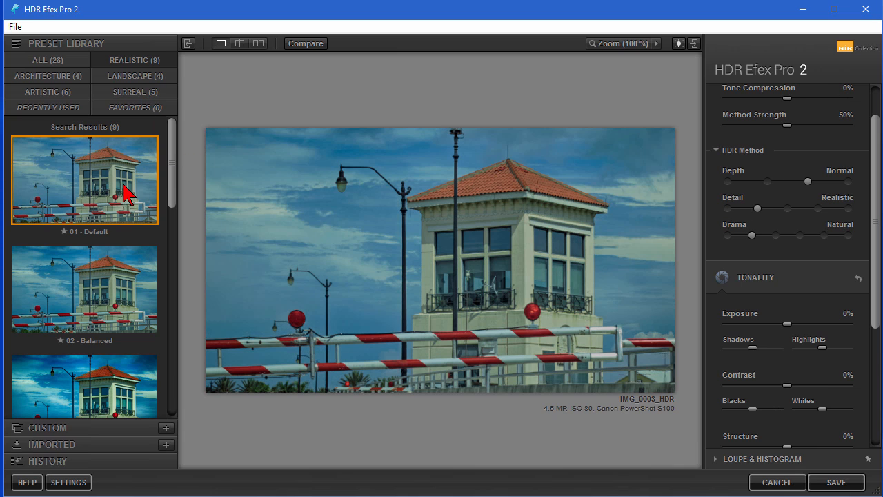
pyautogui.click(85, 288)
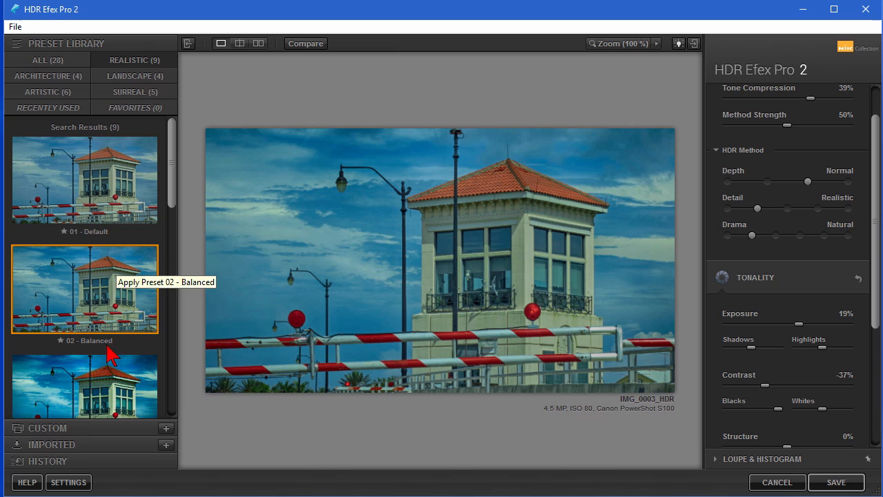
pyautogui.click(84, 358)
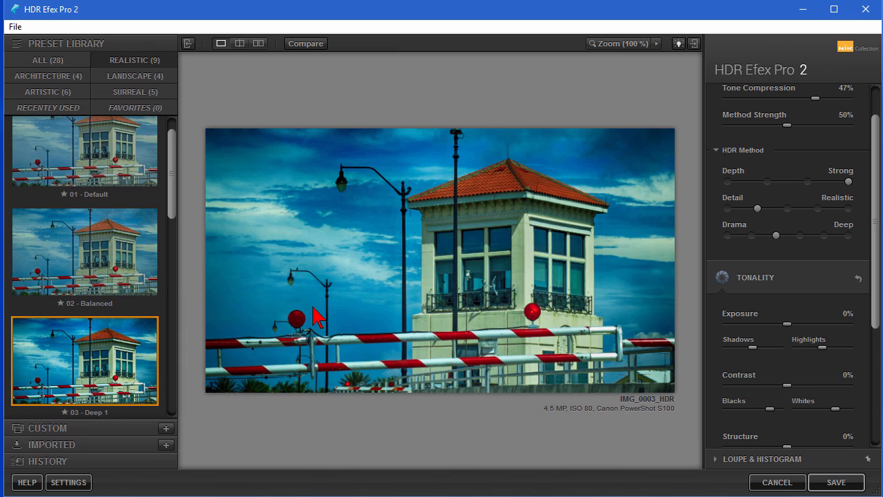
pyautogui.click(14, 26)
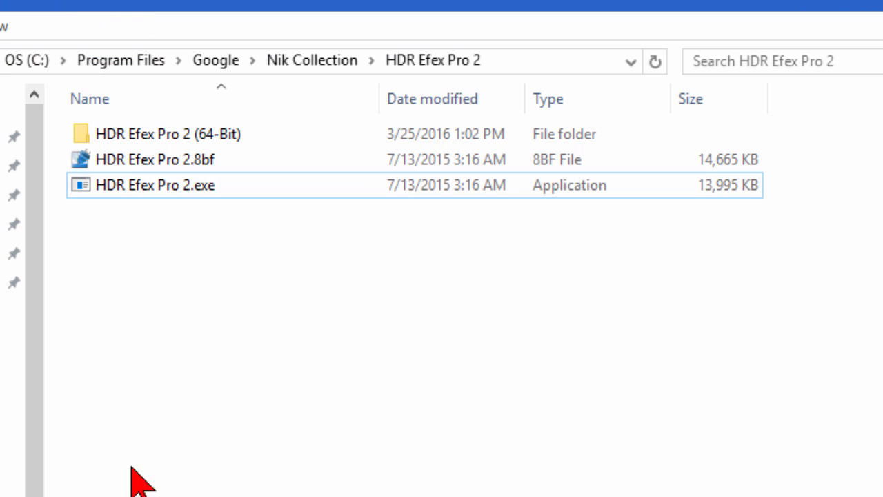
pyautogui.moveTo(312, 60)
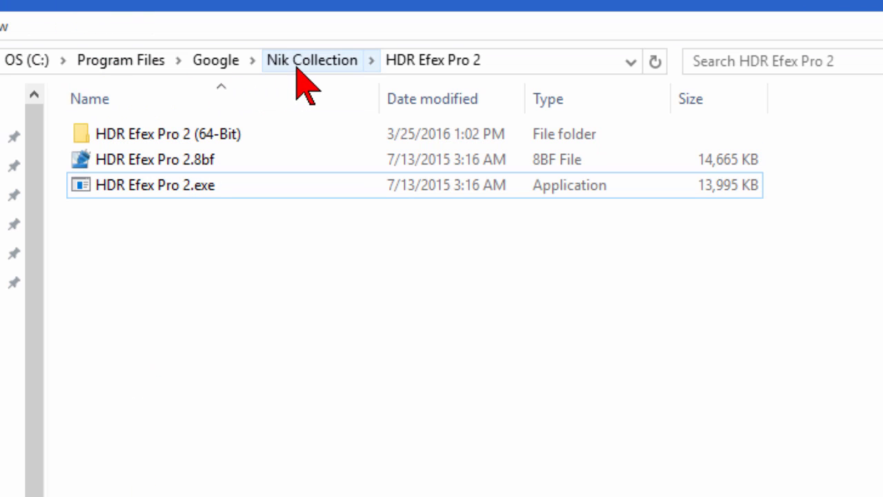
# Go up via the breadcrumb to the Nik Collection folder listing all filter programs.
pyautogui.click(311, 61)
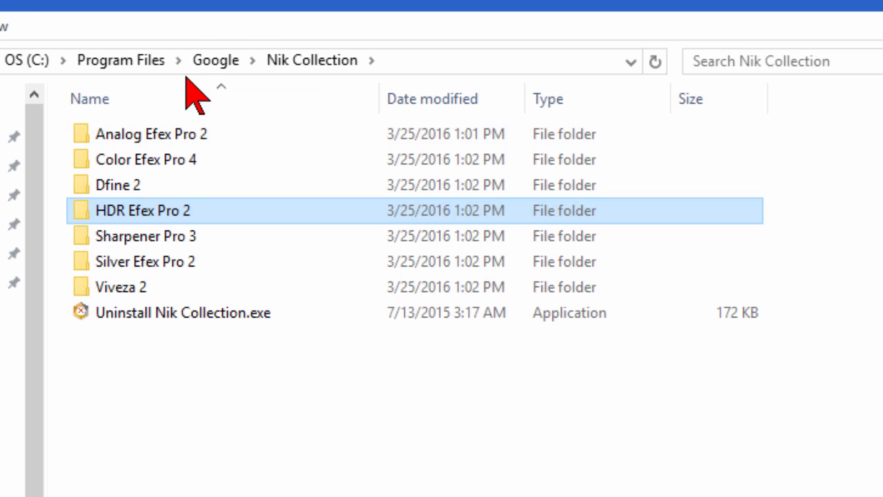
pyautogui.click(76, 22)
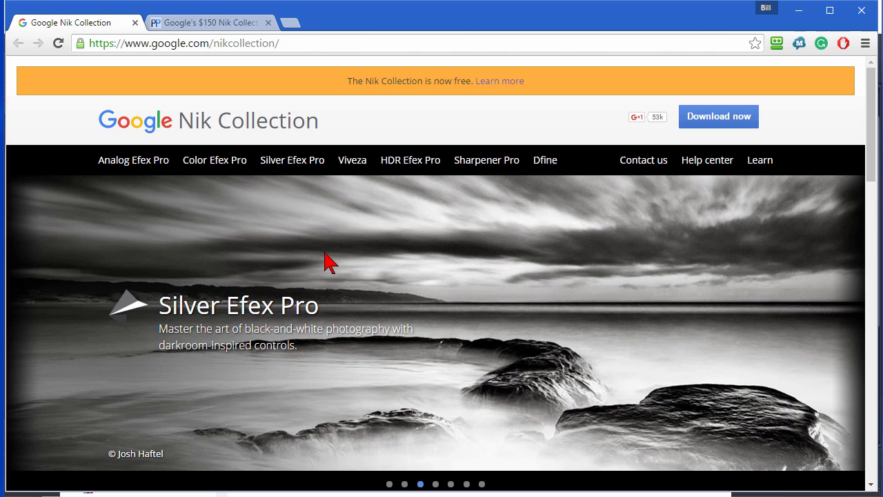
pyautogui.moveTo(395, 241)
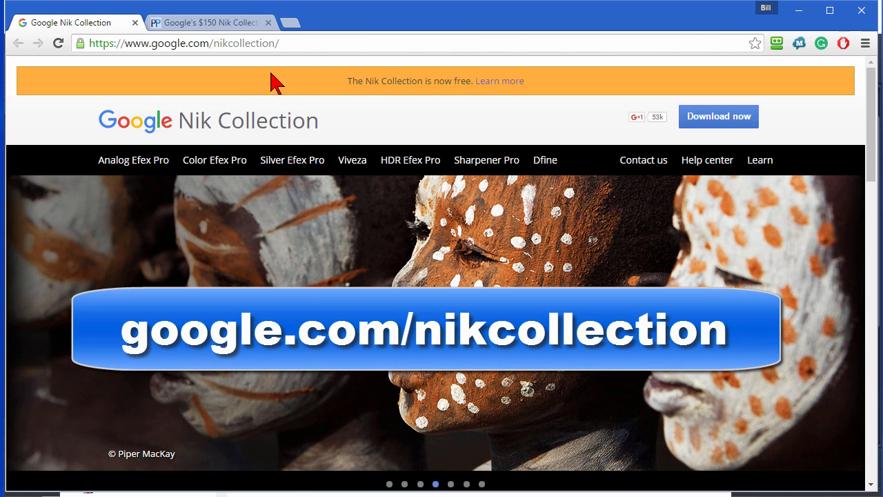
pyautogui.moveTo(682, 171)
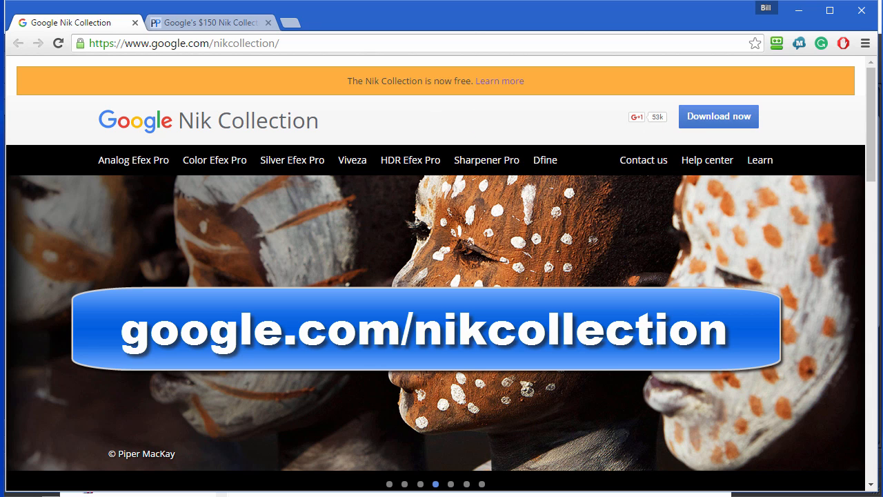
pyautogui.click(450, 483)
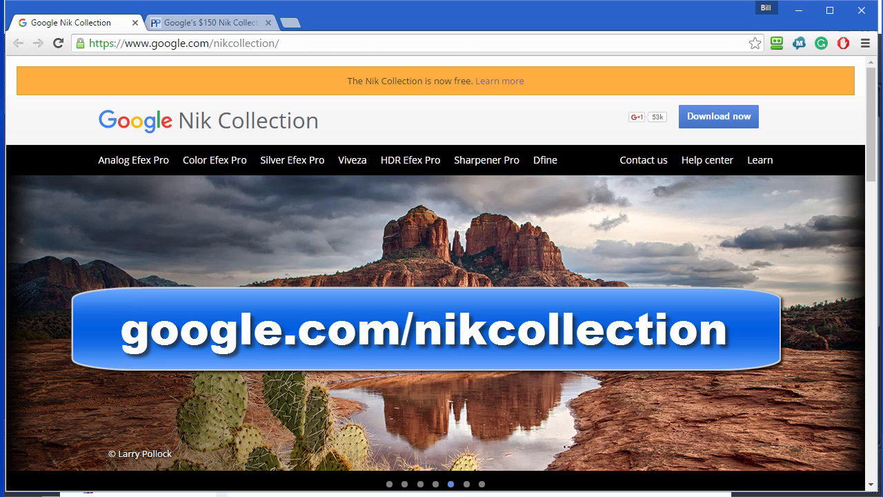